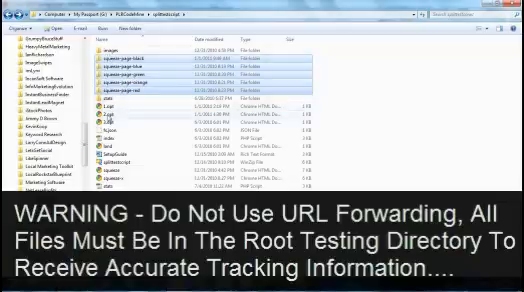
{"action": "mouse_move", "coordinate": [138, 127]}
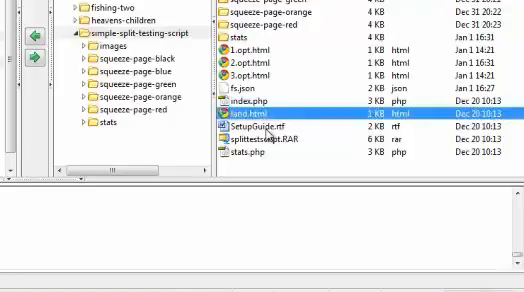
{"action": "mouse_move", "coordinate": [307, 138]}
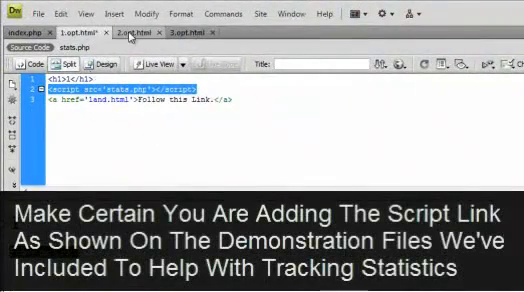
Switch to the 2.opt.html tab and inspect its stats.php script line in Code view.
{"action": "left_click", "coordinate": [190, 33]}
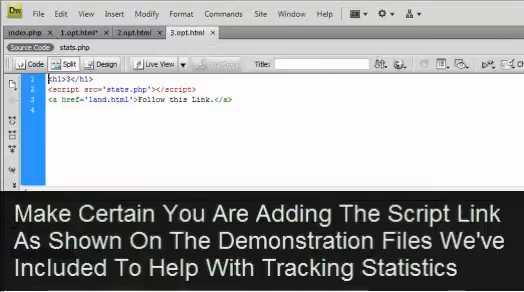
{"action": "double_click", "coordinate": [105, 105]}
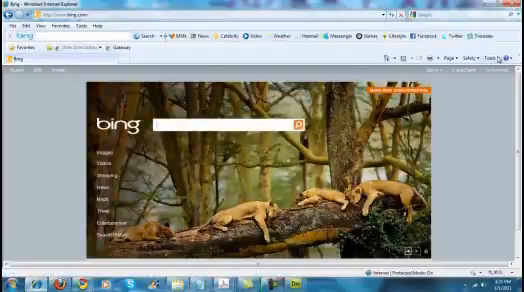
Open Internet Options from Internet Explorer's Tools menu.
{"action": "left_click", "coordinate": [492, 63]}
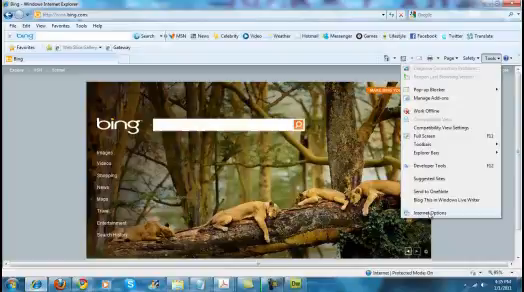
{"action": "left_click", "coordinate": [446, 212]}
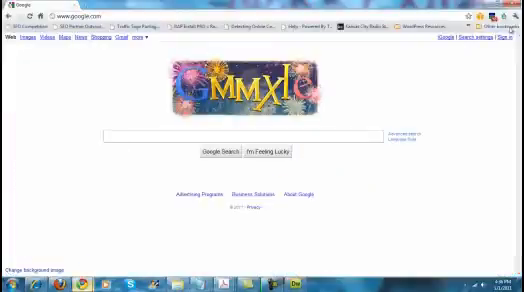
Clear Chrome's cookies, cache and history for Everything via Under the Hood's Clear browsing data.
{"action": "left_click", "coordinate": [515, 18]}
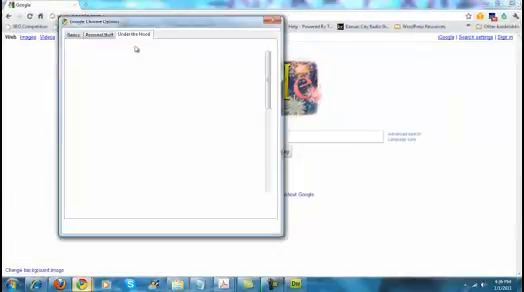
{"action": "left_click", "coordinate": [134, 37]}
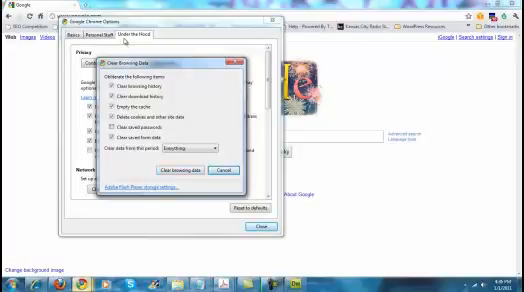
{"action": "left_click", "coordinate": [177, 168]}
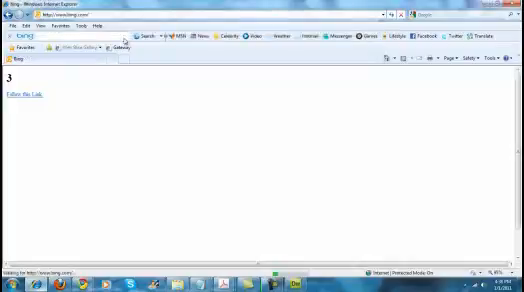
Return from the variant 3 test page to the browser's home page.
{"action": "left_click", "coordinate": [489, 58]}
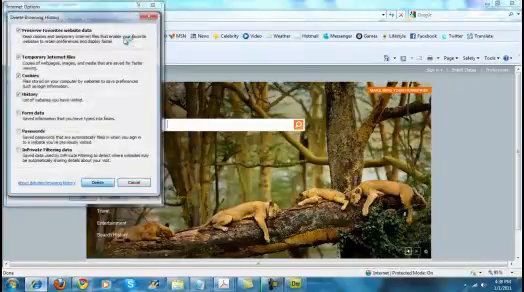
Untick Preserve Favorites website data and delete Internet Explorer's cookies and history.
{"action": "left_click", "coordinate": [113, 181]}
{"action": "type", "text": "goo"}
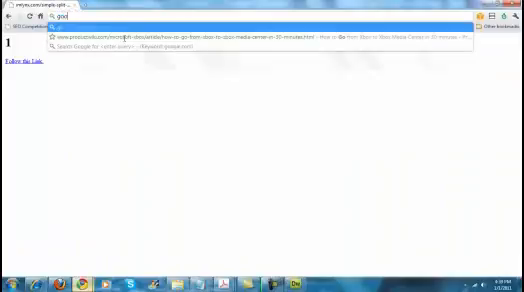
{"action": "key", "text": "Return"}
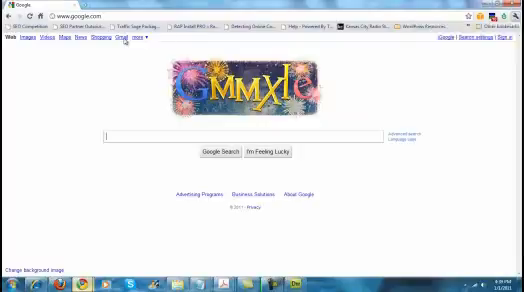
Clear Chrome's browsing history, cache and cookies from the Clear browsing data dialog.
{"action": "left_click", "coordinate": [150, 43]}
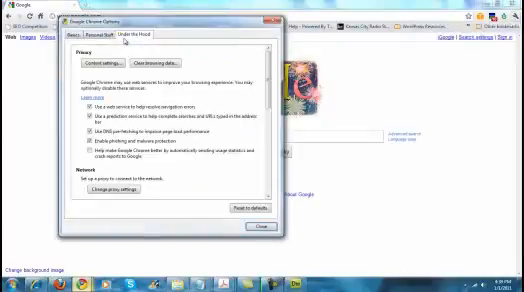
{"action": "left_click", "coordinate": [158, 63]}
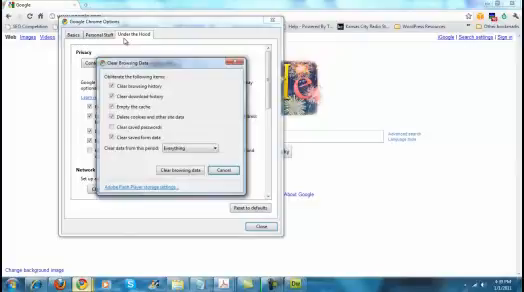
{"action": "left_click", "coordinate": [181, 167]}
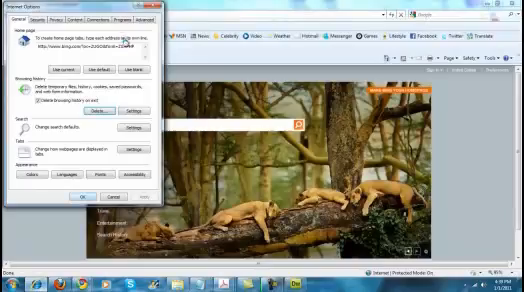
{"action": "left_click", "coordinate": [81, 198]}
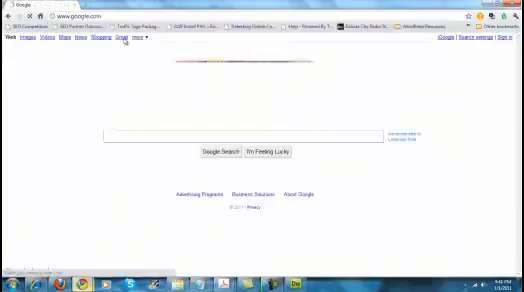
Clear Chrome's cookies again via Options > Under the Hood > Clear browsing data.
{"action": "left_click", "coordinate": [513, 16]}
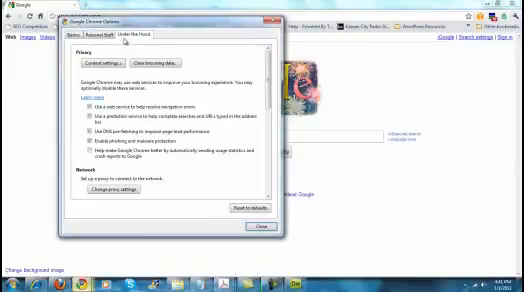
{"action": "left_click", "coordinate": [152, 64]}
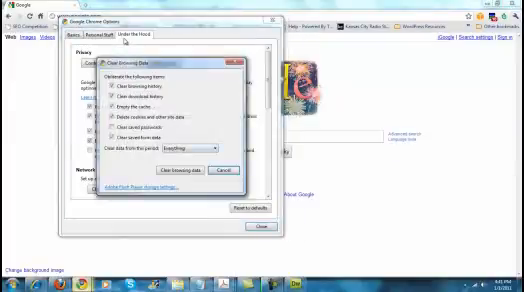
{"action": "left_click", "coordinate": [185, 170]}
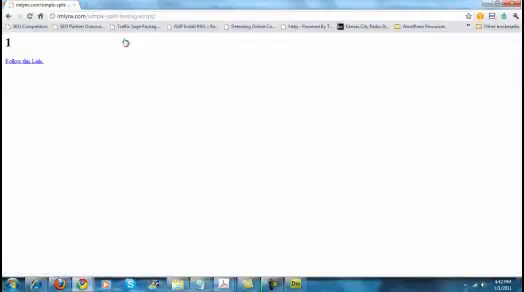
Follow the variant page's link toward the split-testing Stats page.
{"action": "left_click", "coordinate": [22, 58]}
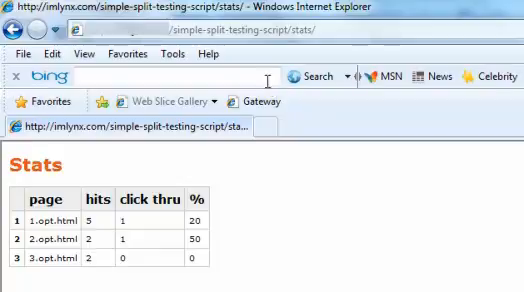
{"action": "mouse_move", "coordinate": [273, 80]}
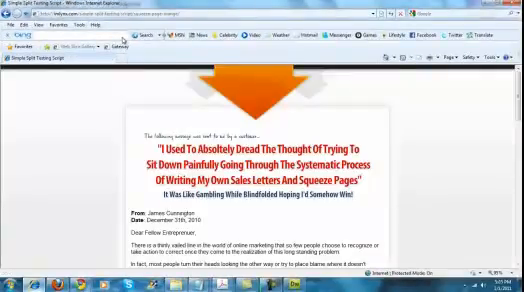
Scroll down the squeeze page to the email sign-up form.
{"action": "scroll", "scroll_direction": "down", "scroll_amount": 3}
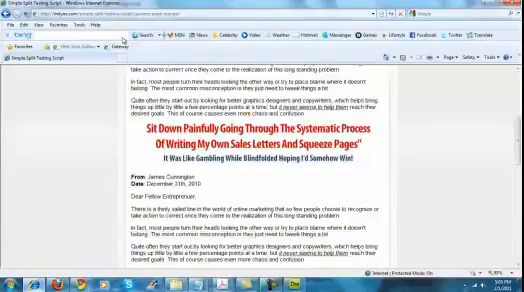
{"action": "scroll", "scroll_direction": "down", "scroll_amount": 3}
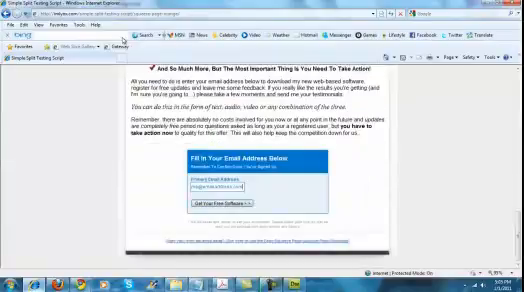